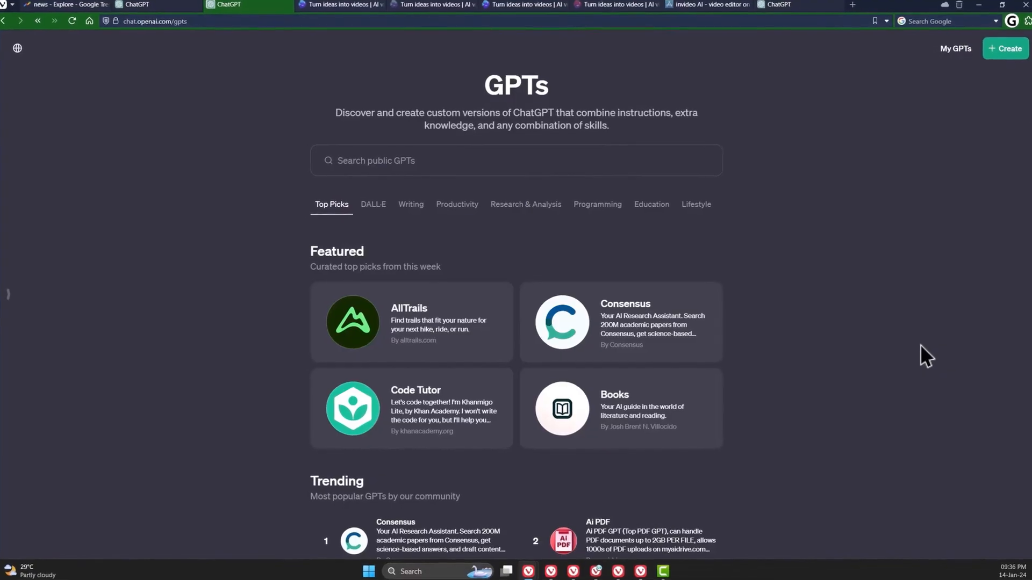
Browse the search results, switch to the ChargeDrive channel and view its Videos list
scroll(down, 3)
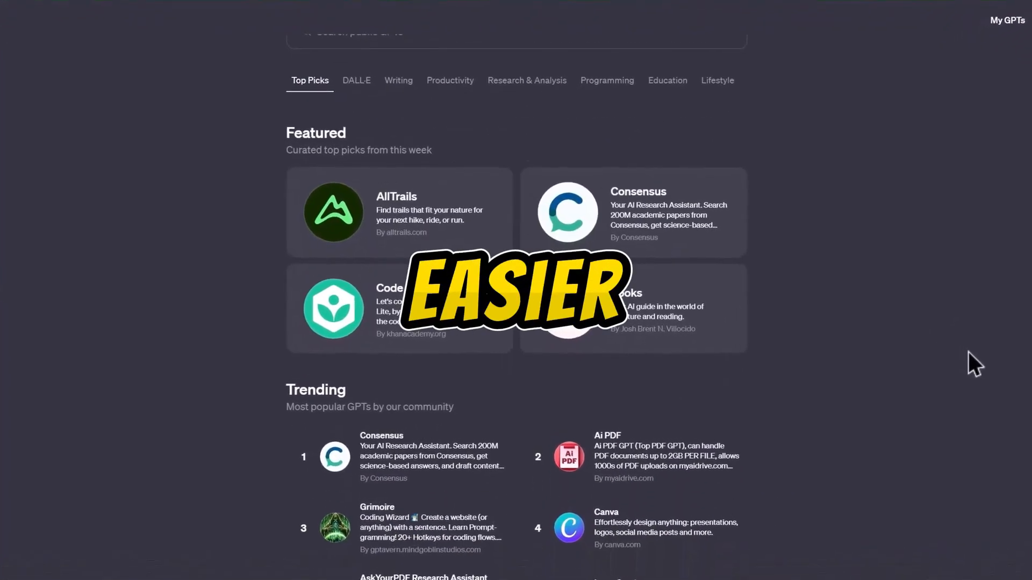
scroll(down, 3)
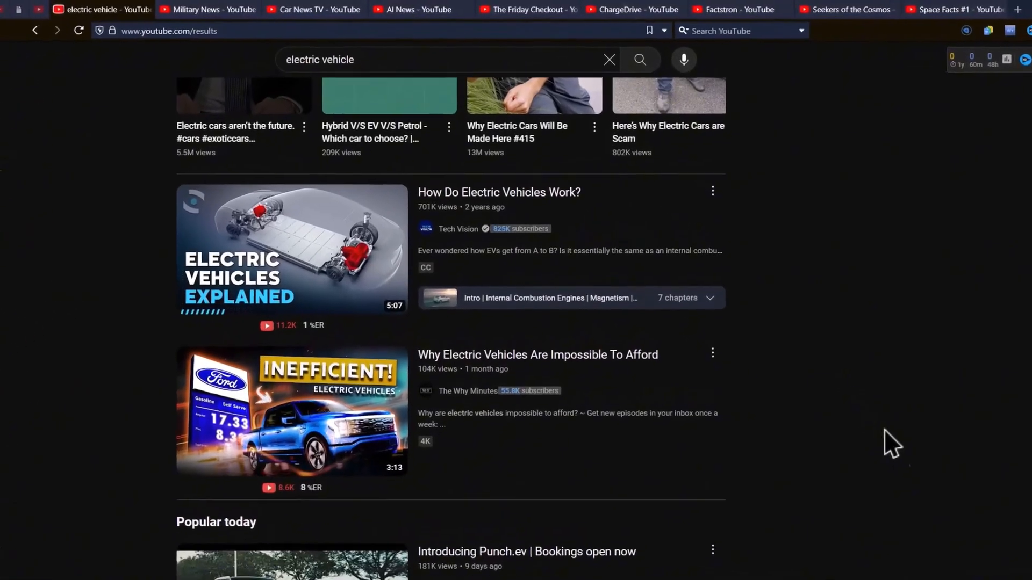
click(609, 9)
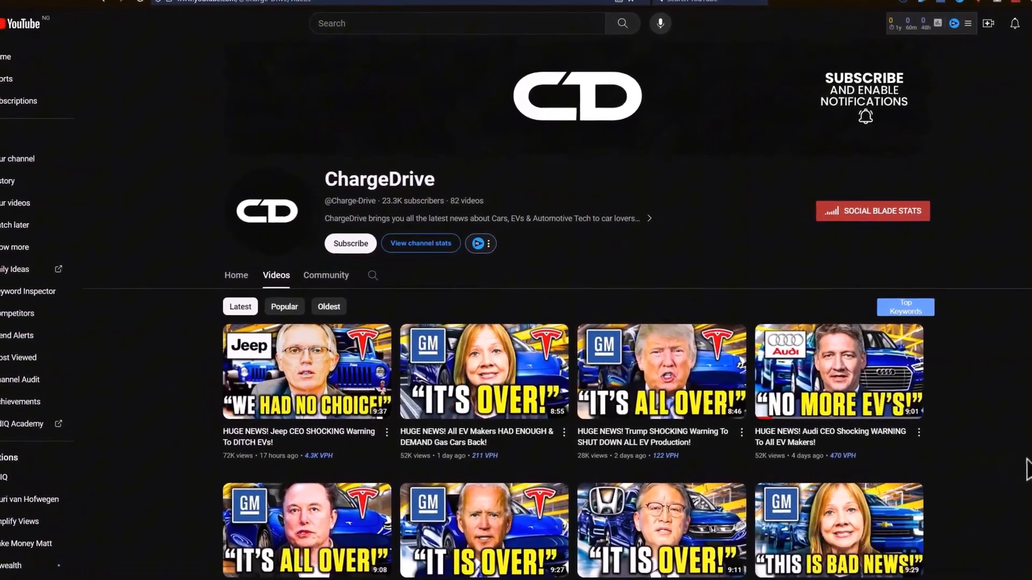
click(872, 210)
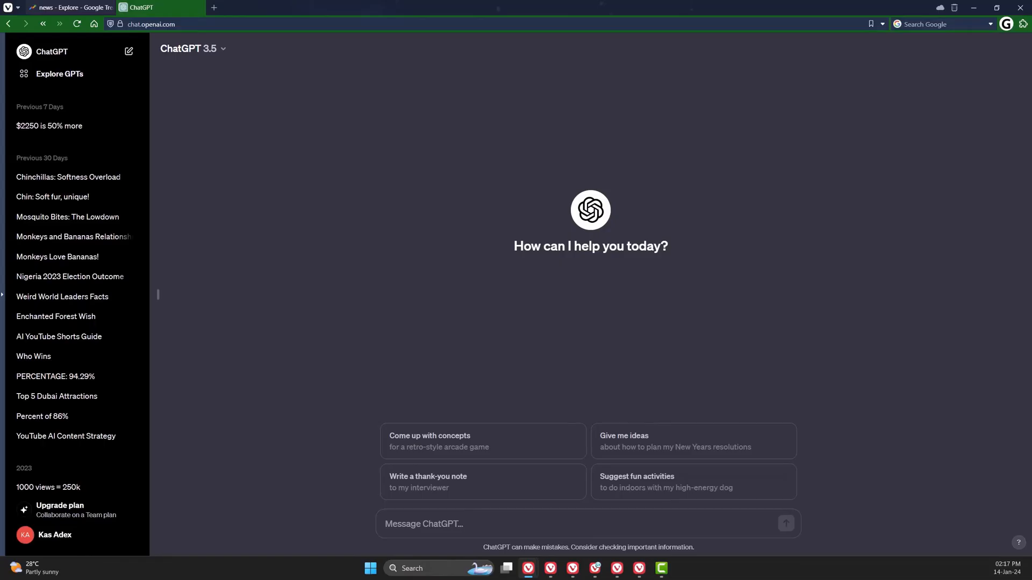
Have Video AI by invideo generate the EV myths video, confirm, and follow the 'here' link
click(59, 73)
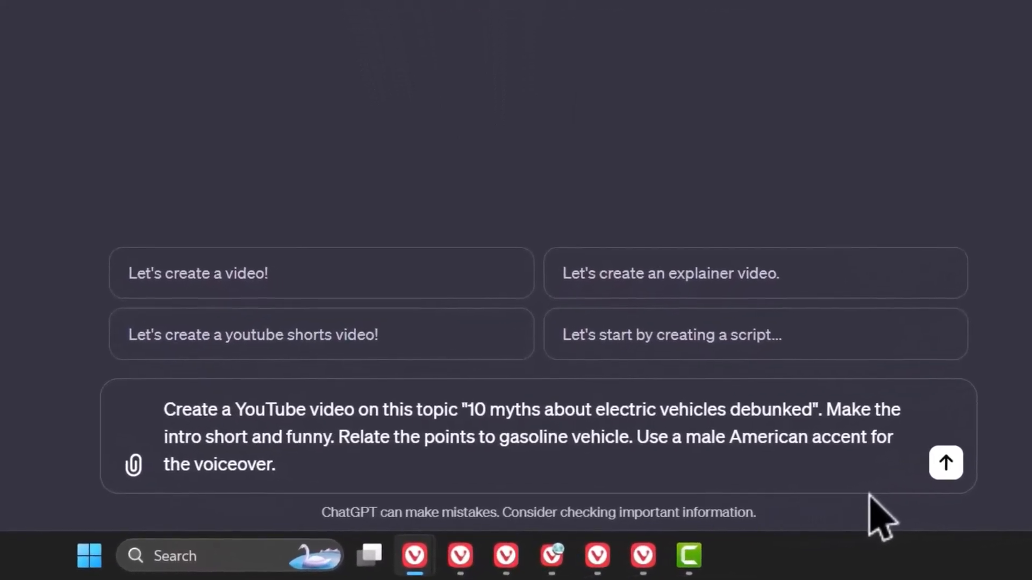
click(944, 462)
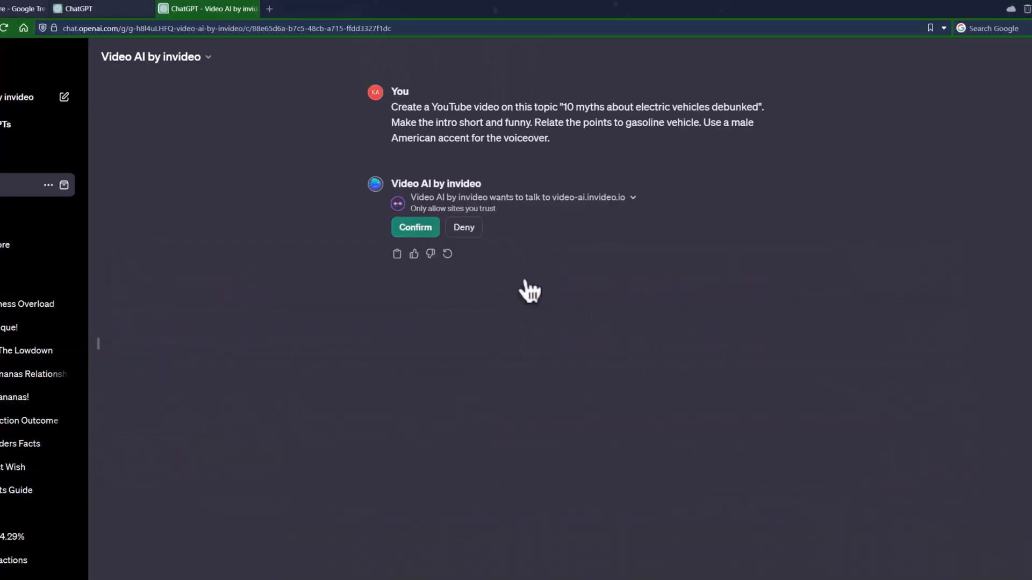
click(415, 227)
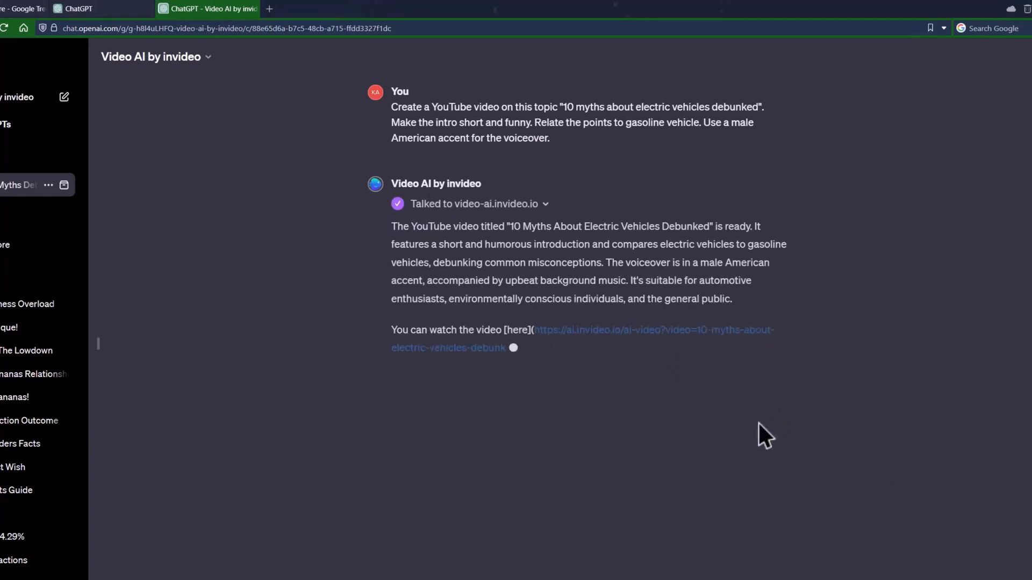
click(579, 330)
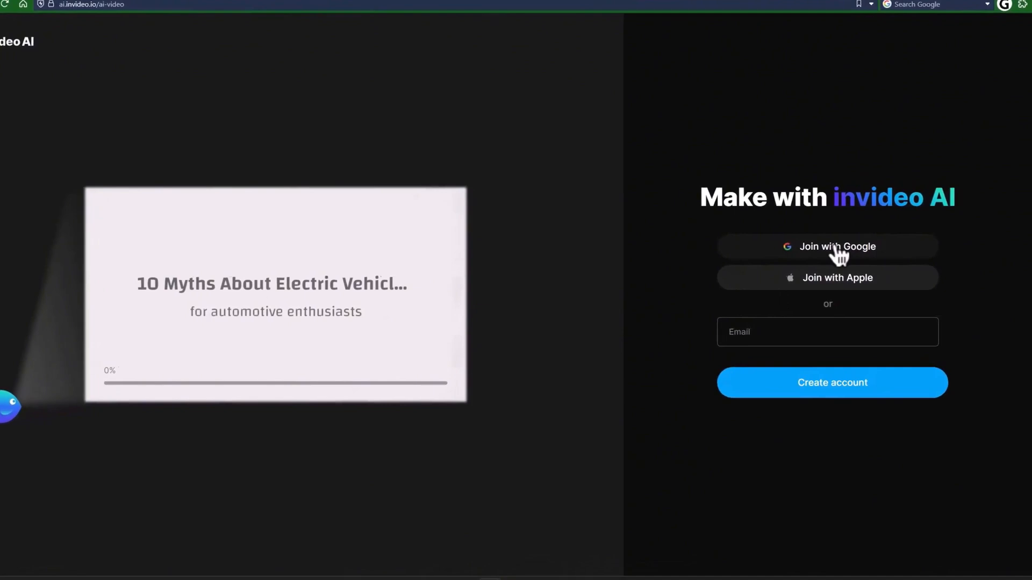
Join invideo AI with Google and request subtitles plus a British female voice
click(837, 246)
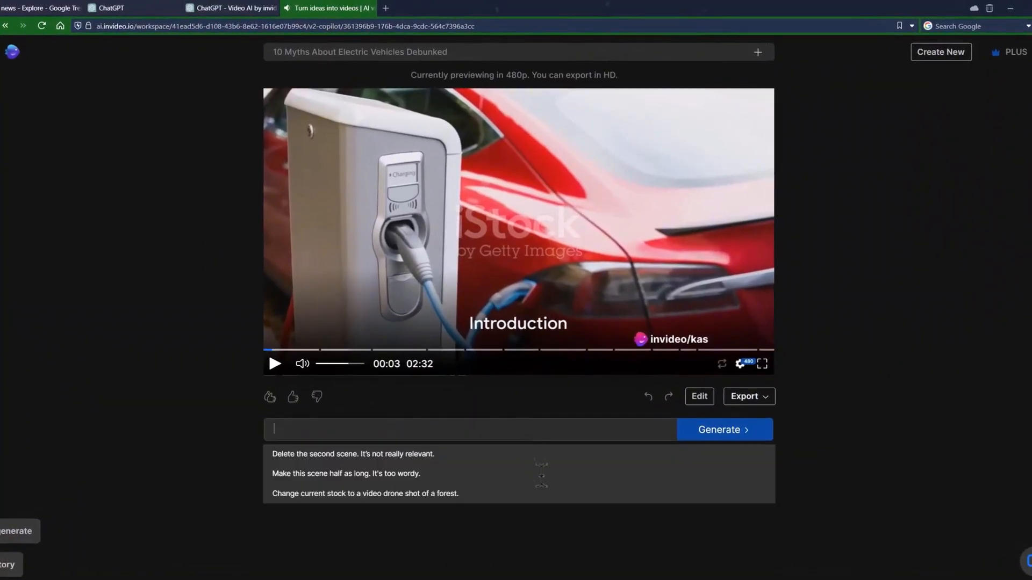
click(724, 430)
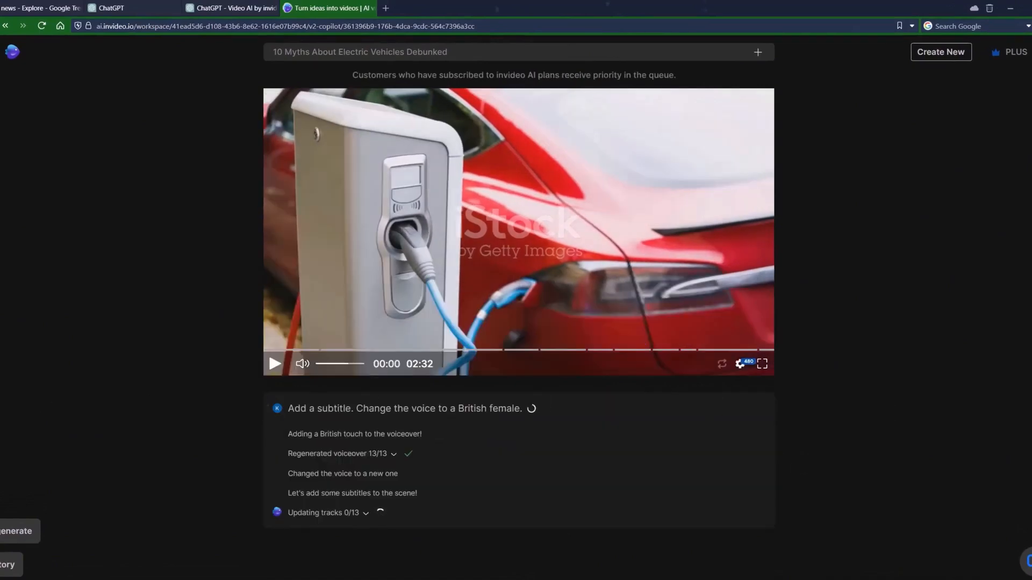
click(274, 364)
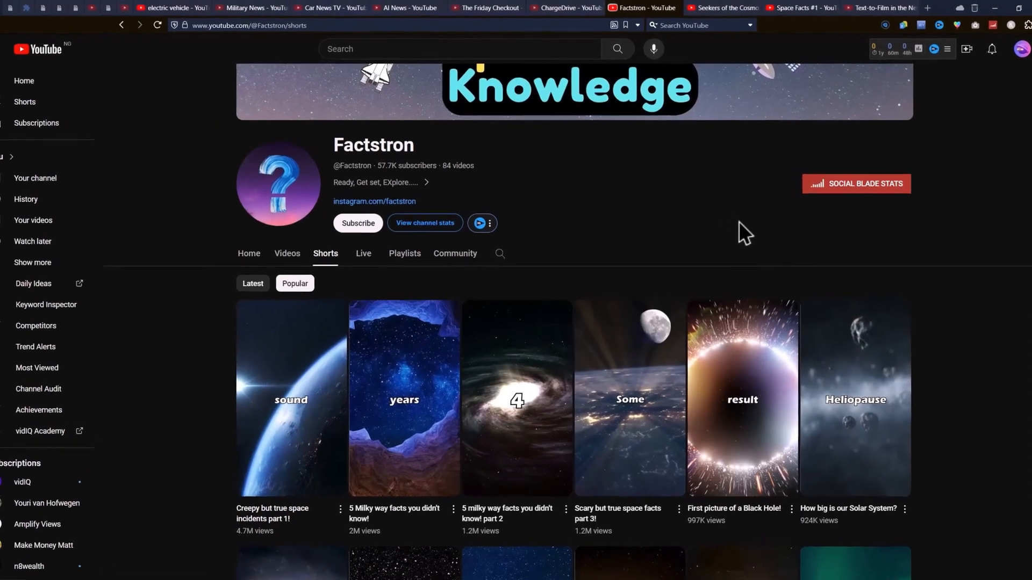
Switch to the Factstron channel tab to view its popular Shorts
click(727, 8)
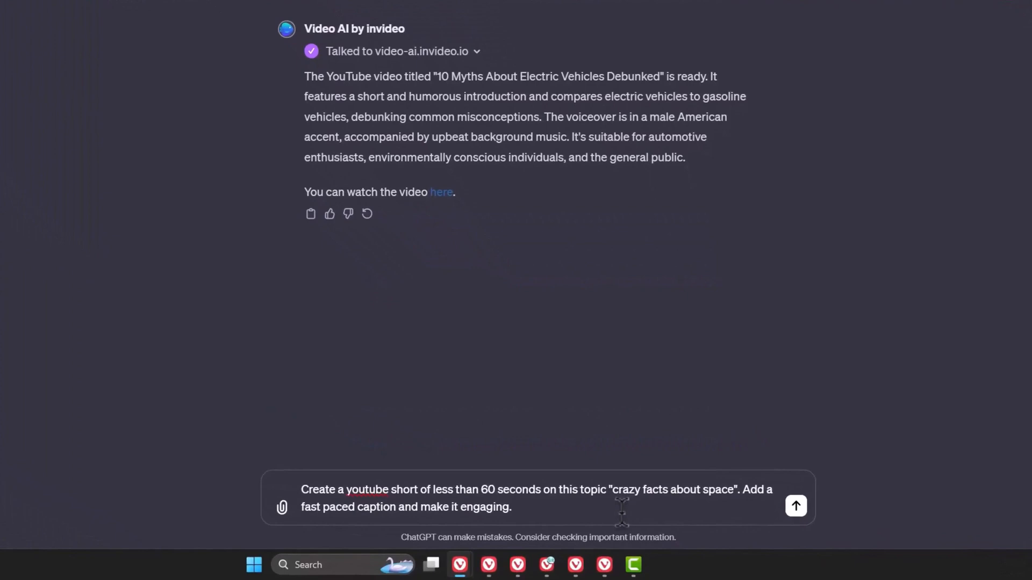
Send the space-facts Short prompt and follow the 'Crazy Facts About Space' link in the reply
click(796, 507)
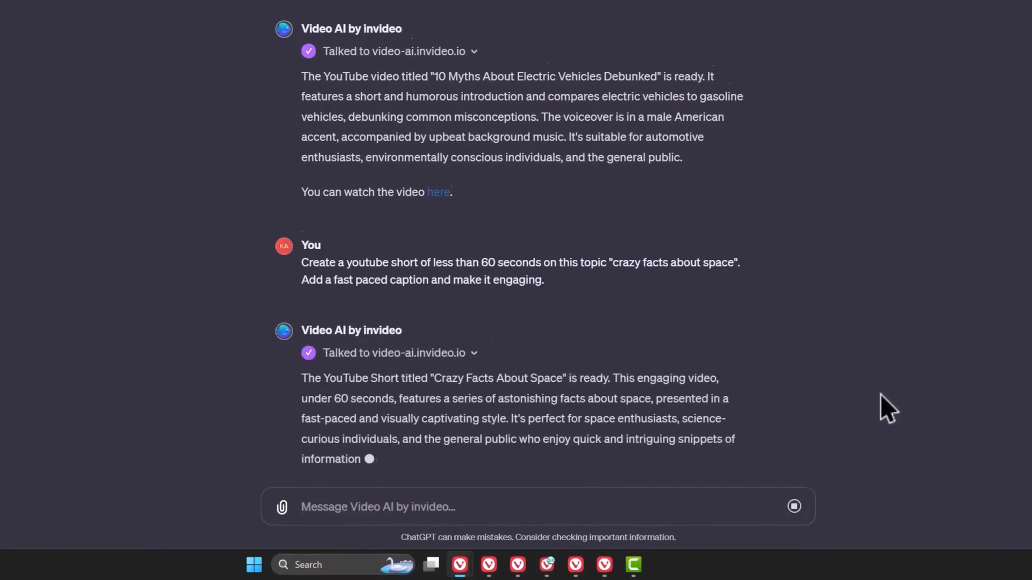
scroll(down, 3)
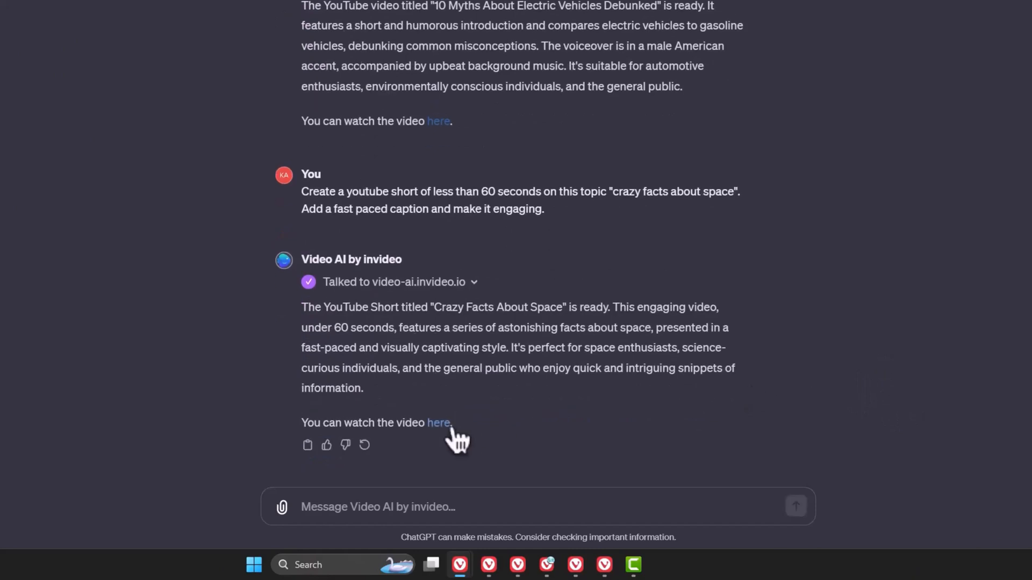
click(438, 423)
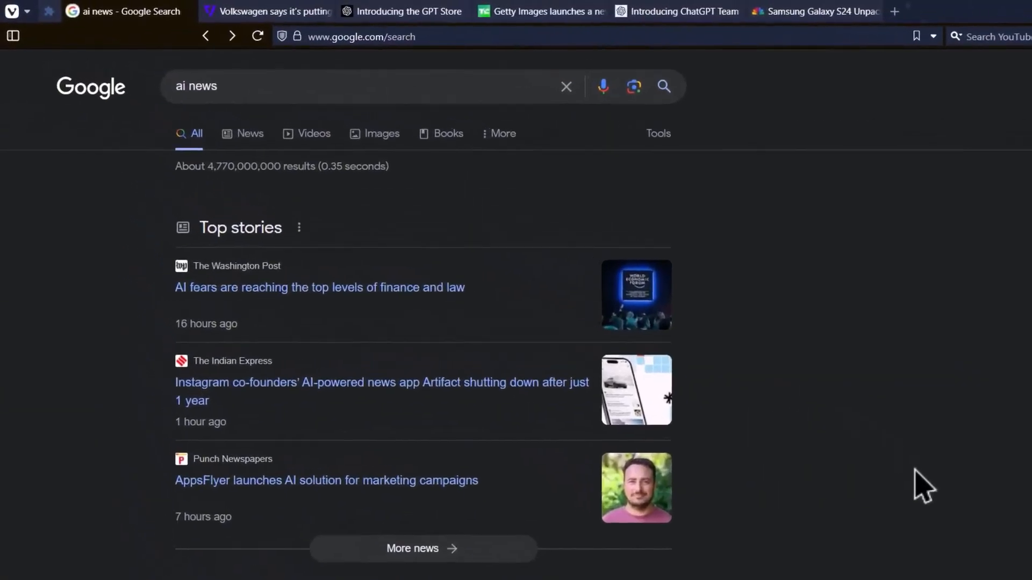
Switch tabs while gathering the 'ai news' articles for the roundup
click(400, 11)
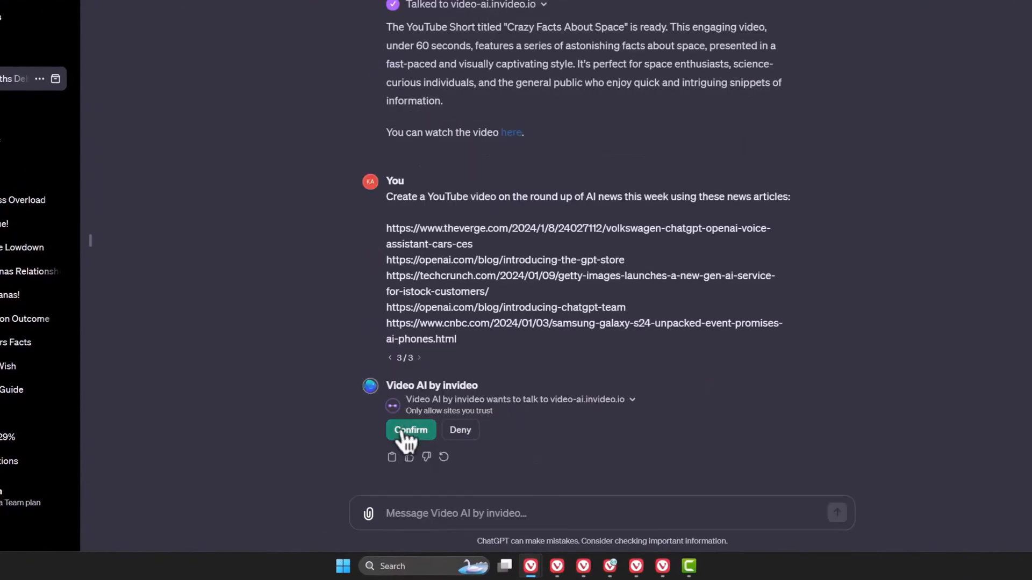
Confirm so Video AI by invideo can build the weekly AI news roundup from the five URLs
click(410, 429)
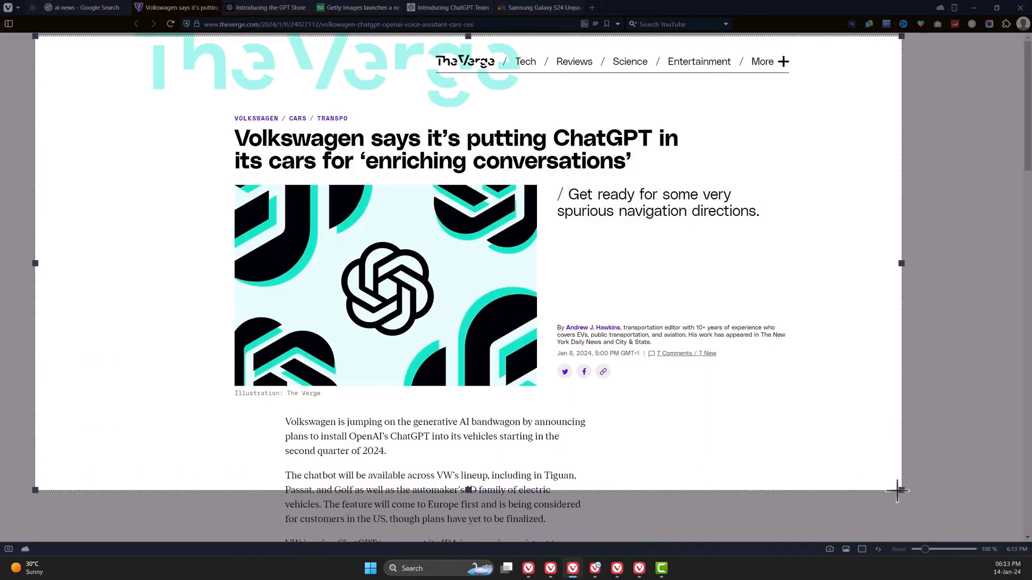
click(356, 8)
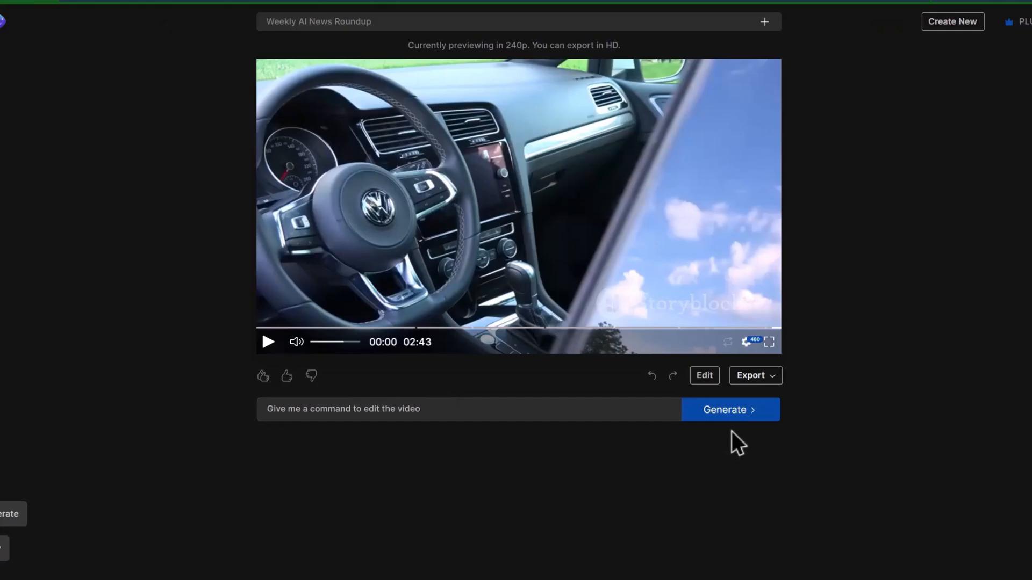
click(703, 375)
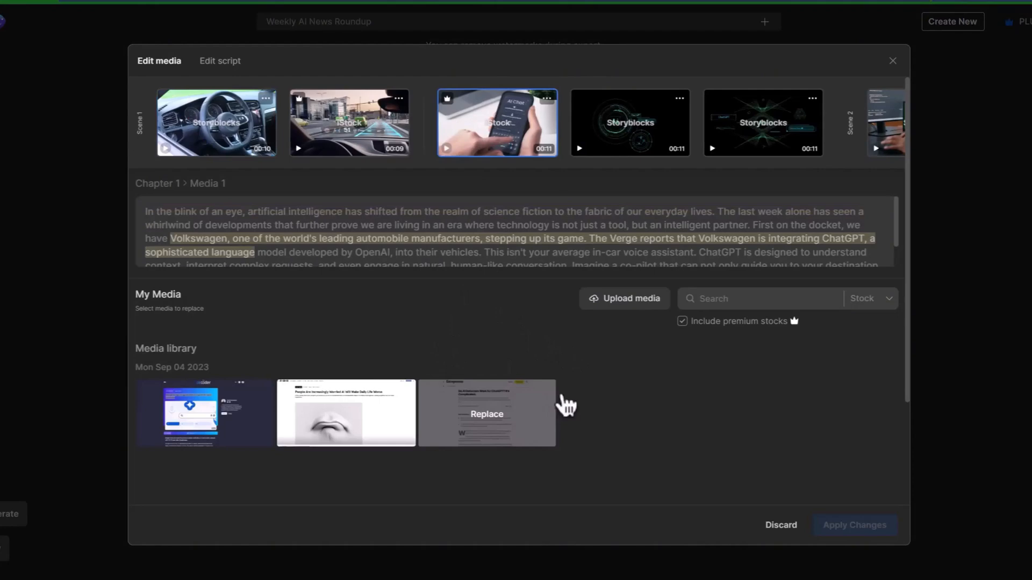
mouse_move(648, 306)
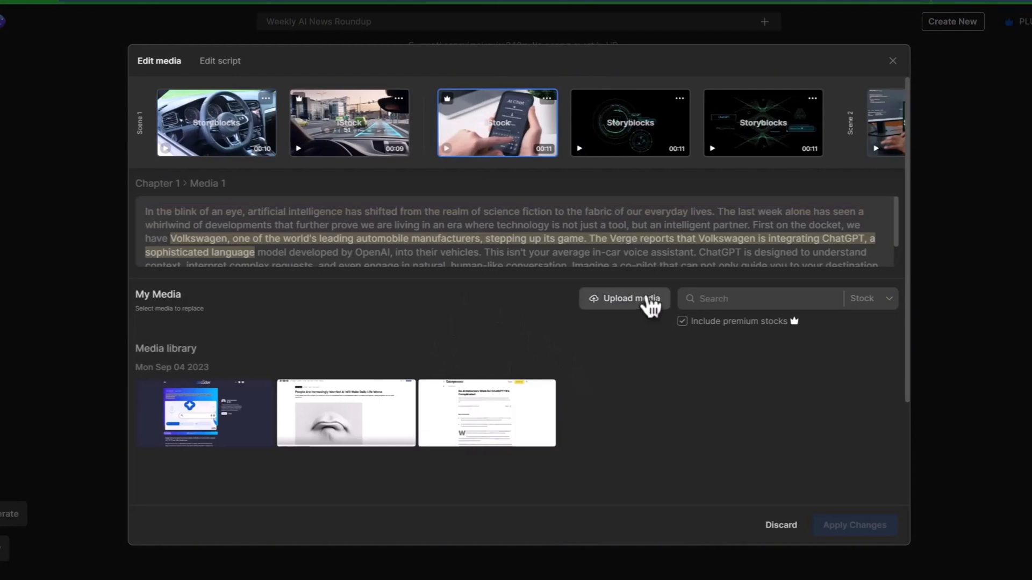
click(623, 298)
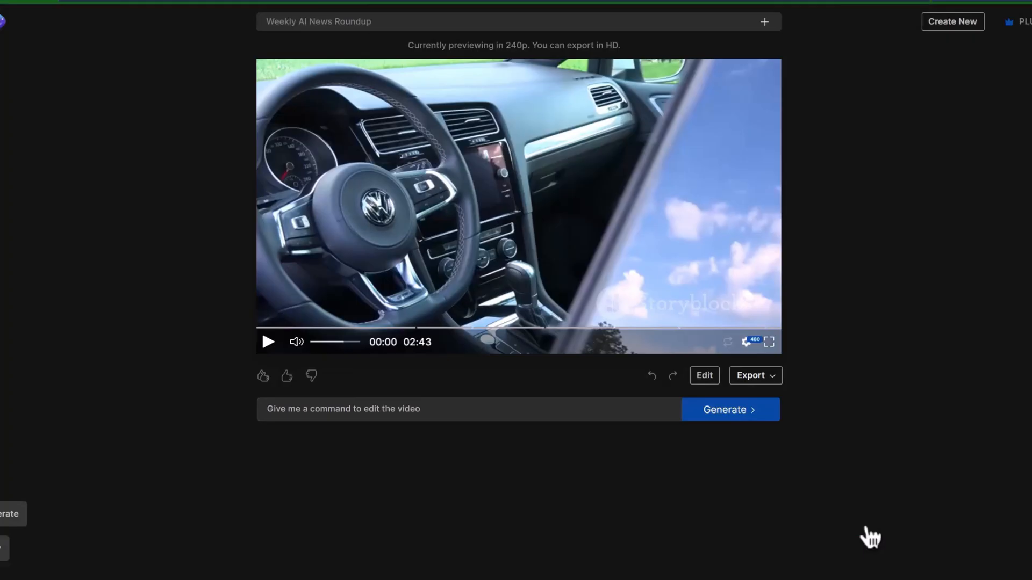
click(729, 409)
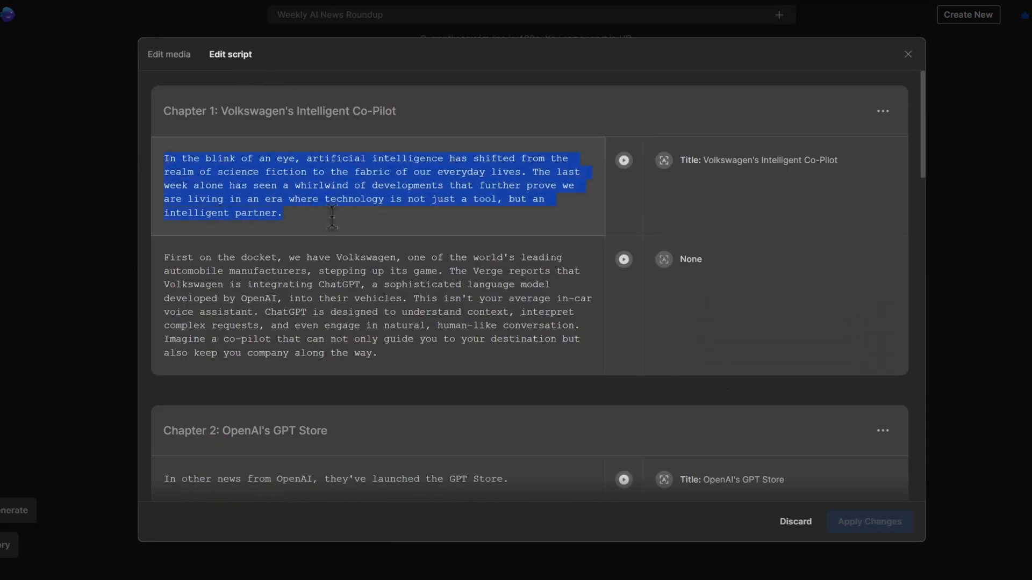
Rewrite Chapter 1's opening as 'This week has been blazing with crazy AI news...' and apply it
text(This week has been blazing with crazy AI news. Here are the ones you need to be awa)
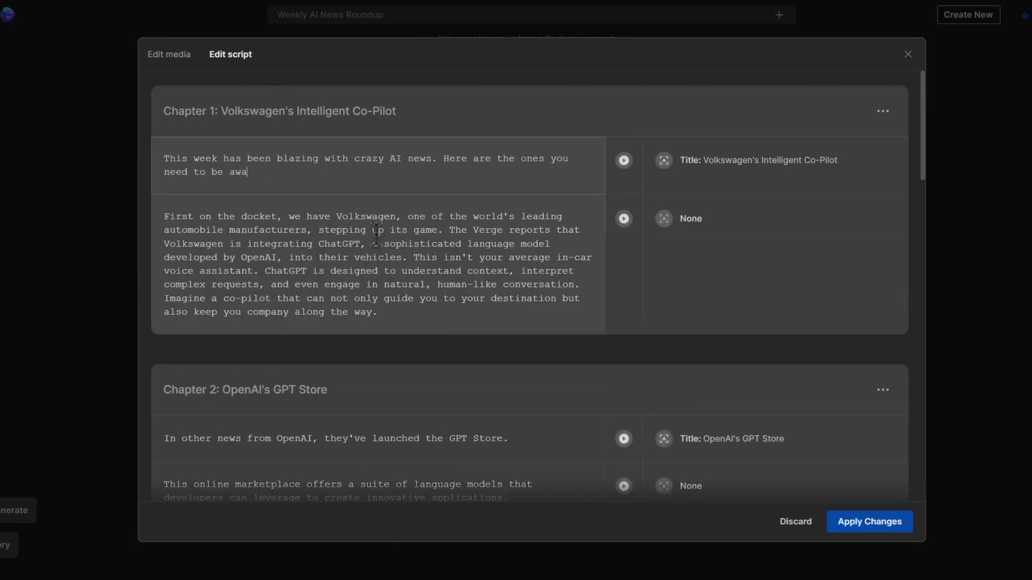
click(867, 521)
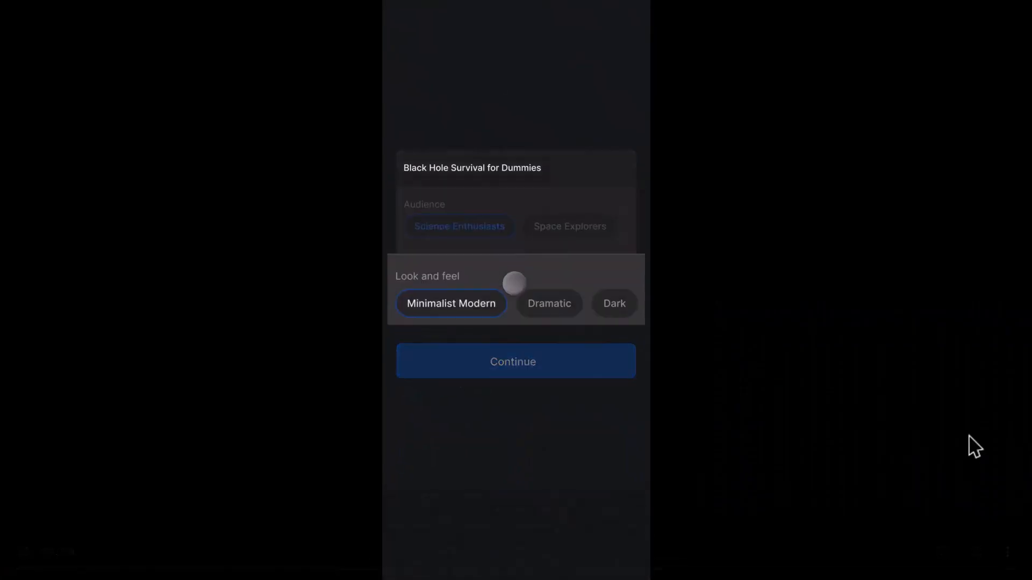
Generate the Black Hole Survival video with the chosen look, then request it be turned into an ad
click(515, 361)
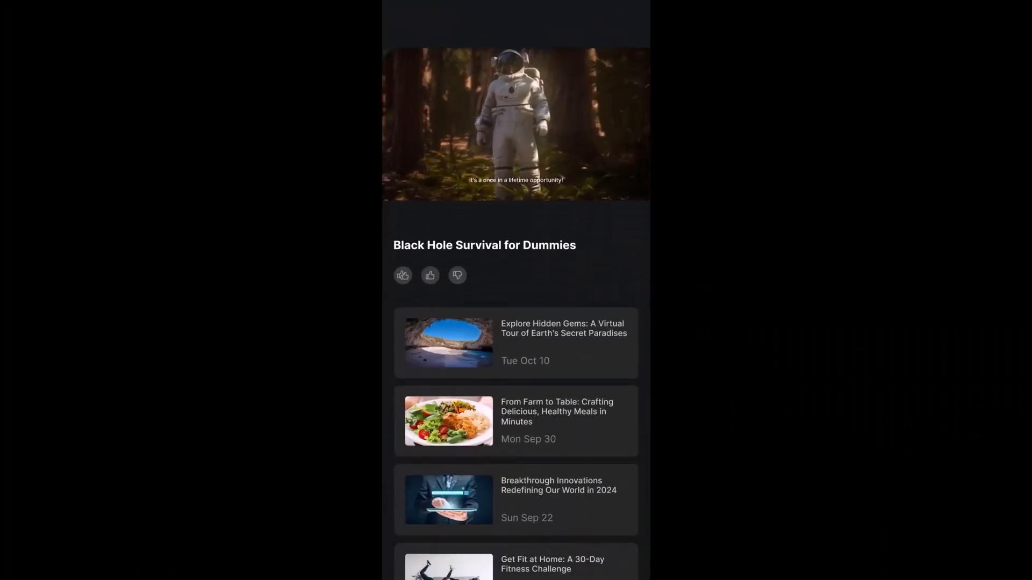
scroll(down, 3)
text(turn it into an)
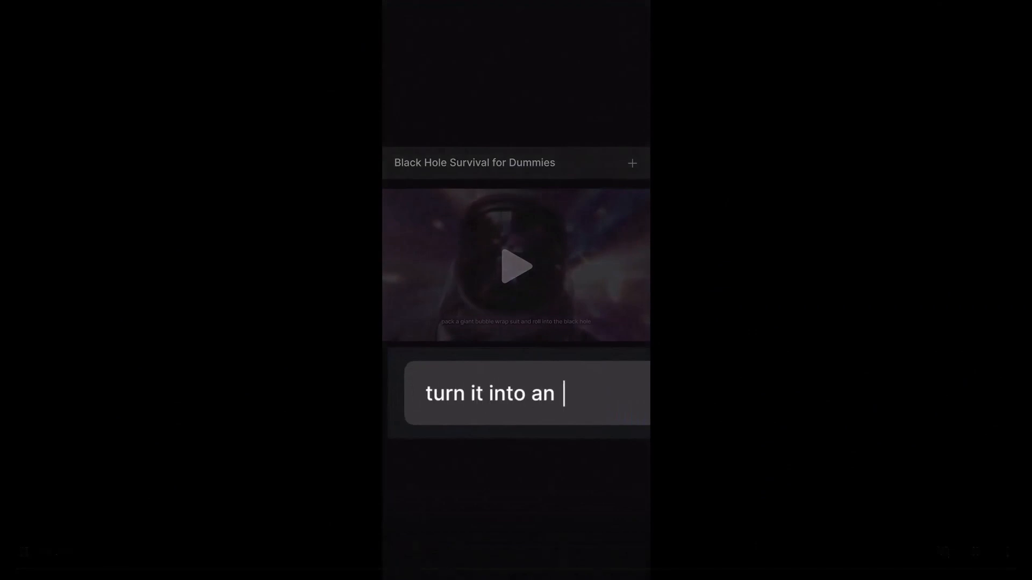
text(ad)
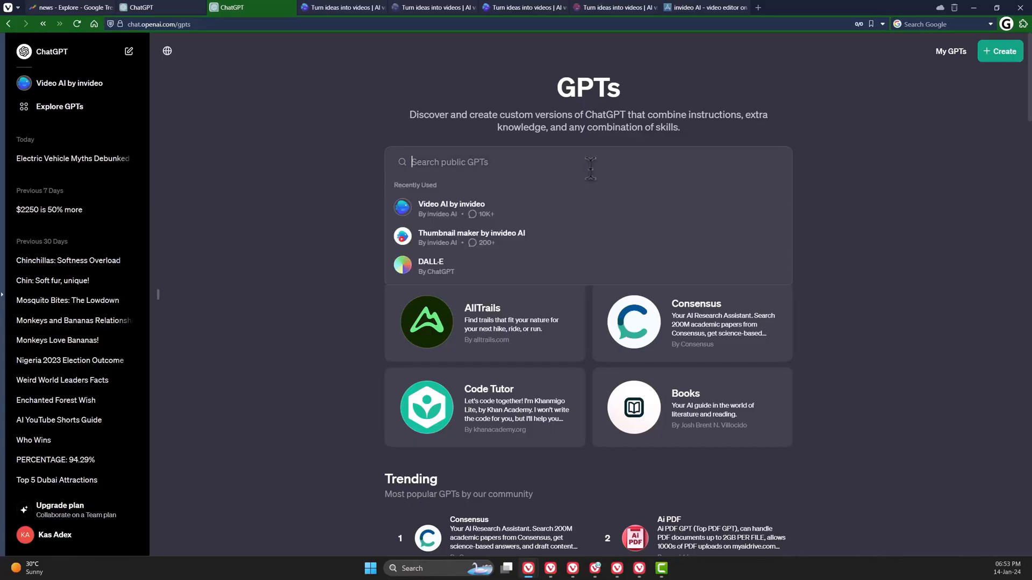
Search GPTs for 'invideo' and start a chat with Thumbnail maker by invideo AI
text(invideo)
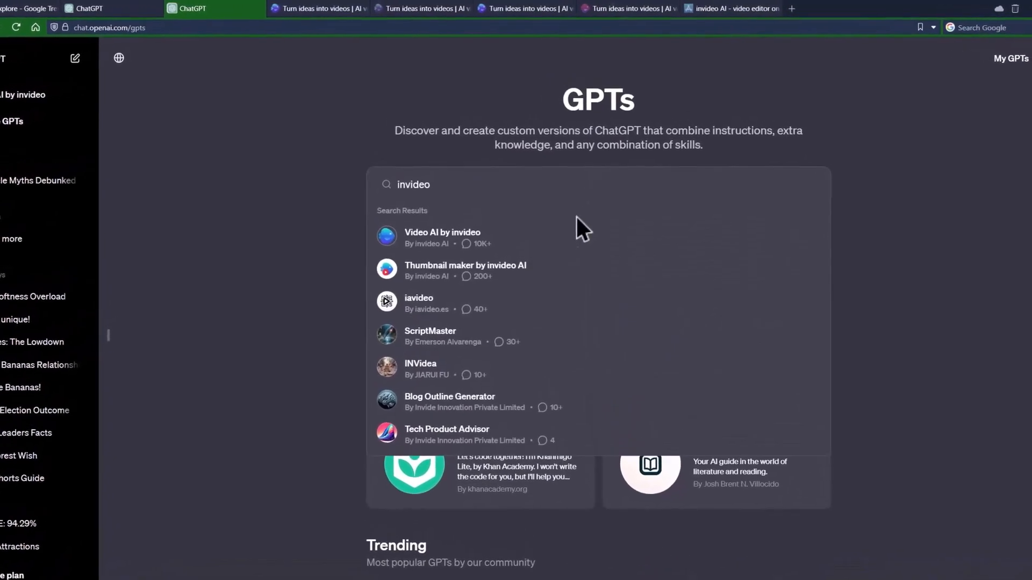
mouse_move(527, 278)
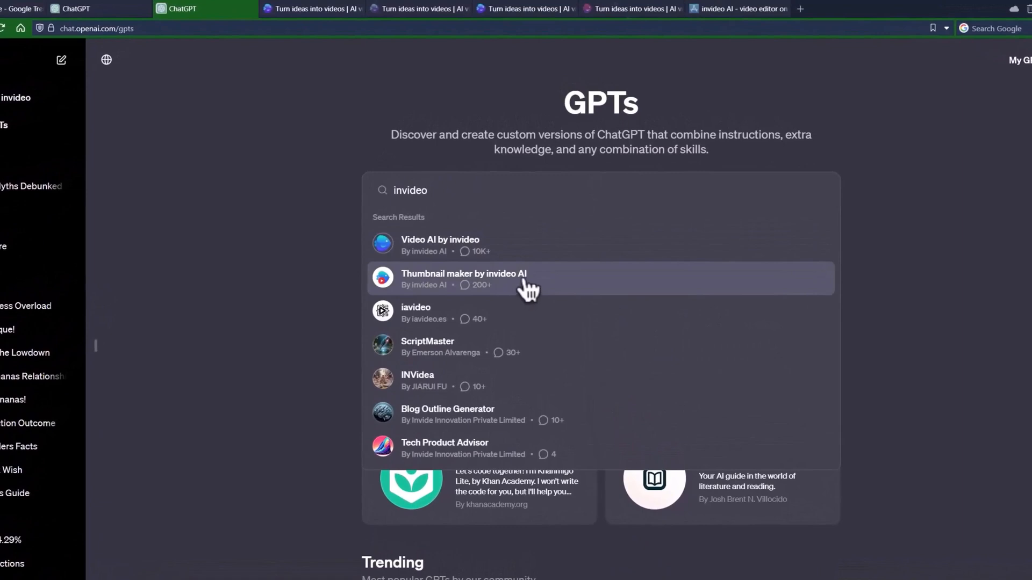
click(464, 279)
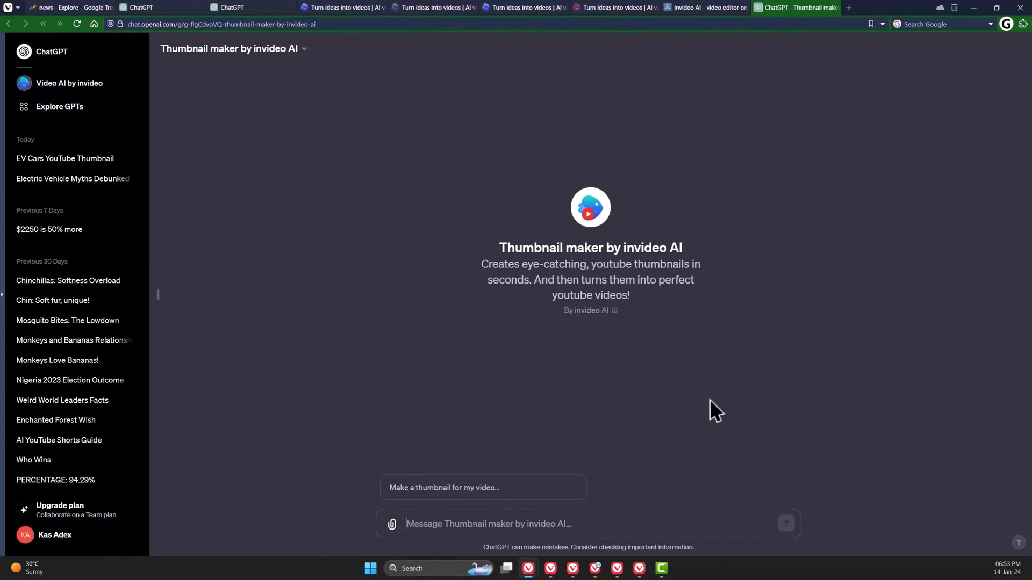
Request an EV YouTube thumbnail, then have its '10 MYTHS' text made wider, bigger and yellow
text(Create a YouTube thumbnail about EV cars. Add an electric vehicle in the thumbnail and add a bold text that says "10 MYTHS")
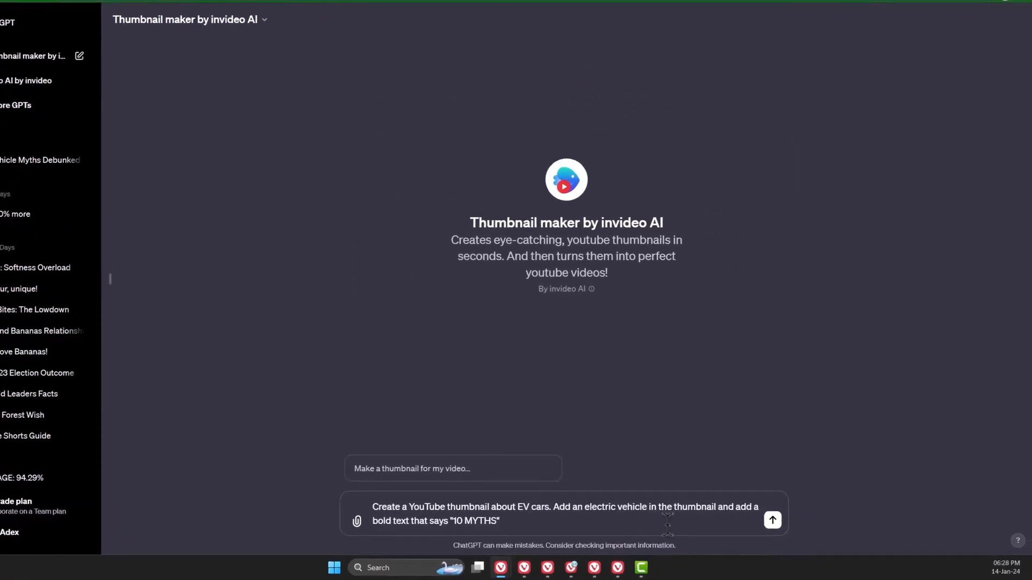
click(771, 521)
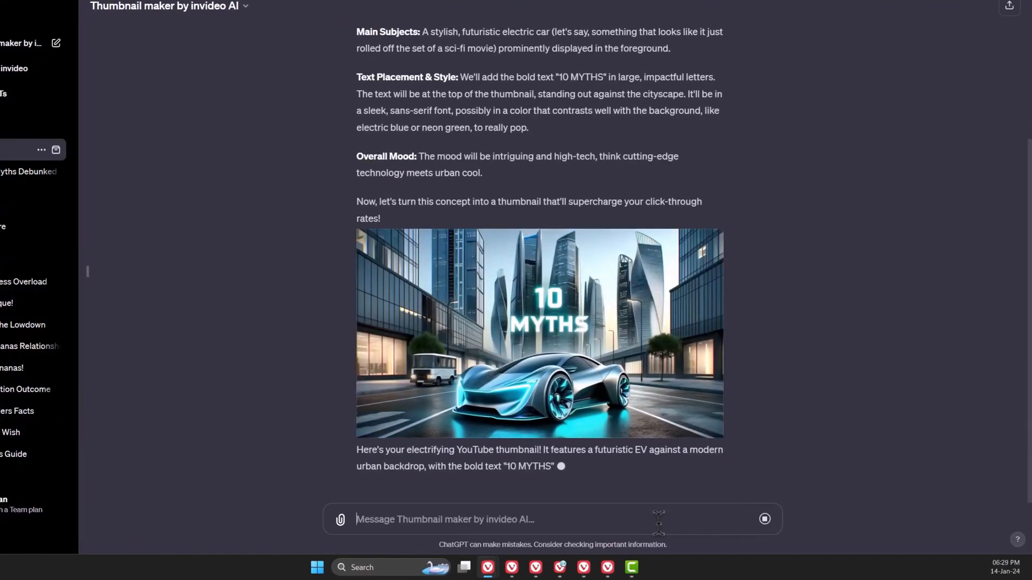
text(Make the text wider and bigger and change its color to yellow)
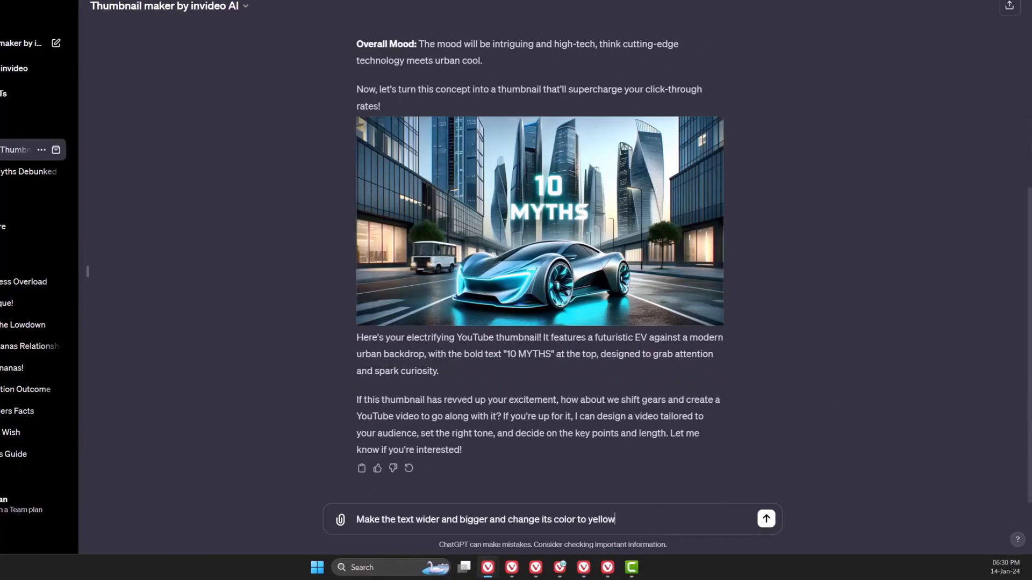
click(765, 518)
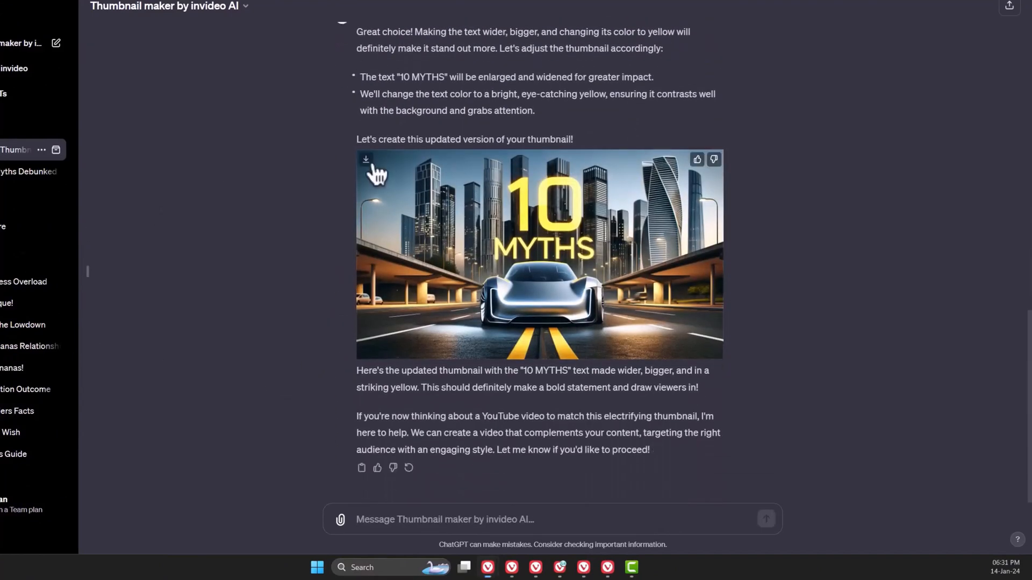
Download the updated '10 MYTHS' thumbnail and save the image
click(365, 160)
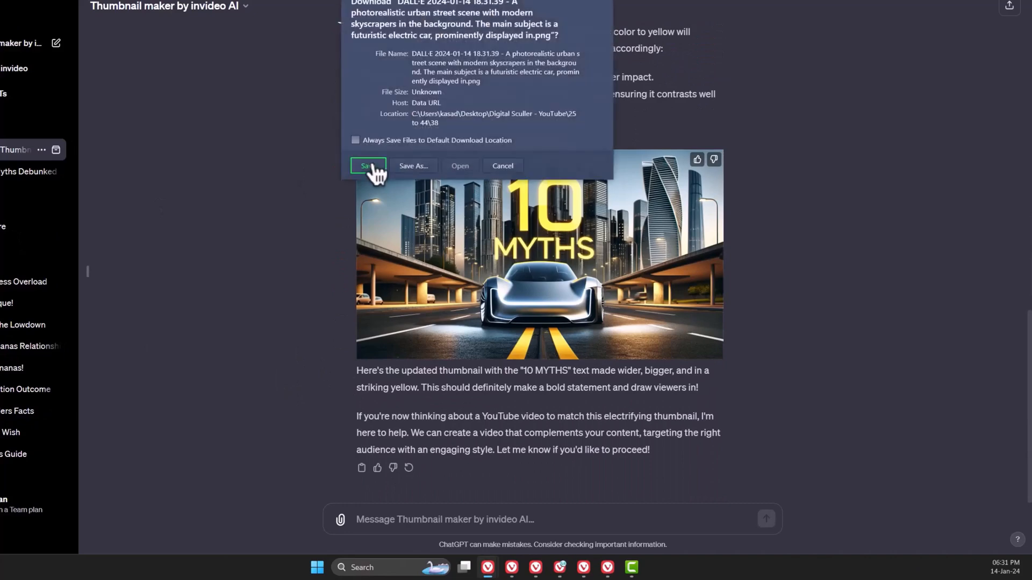
mouse_move(459, 175)
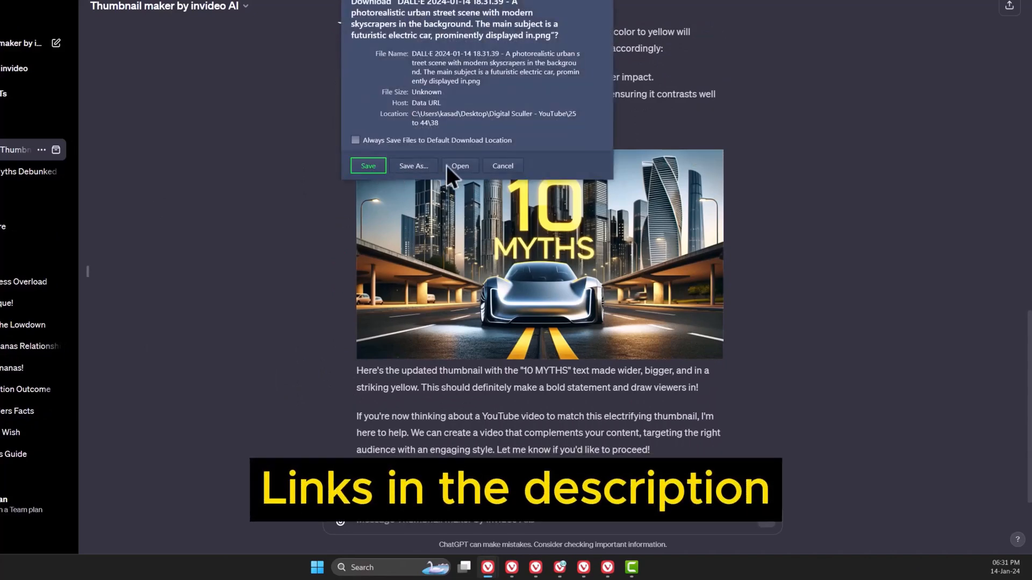
click(367, 165)
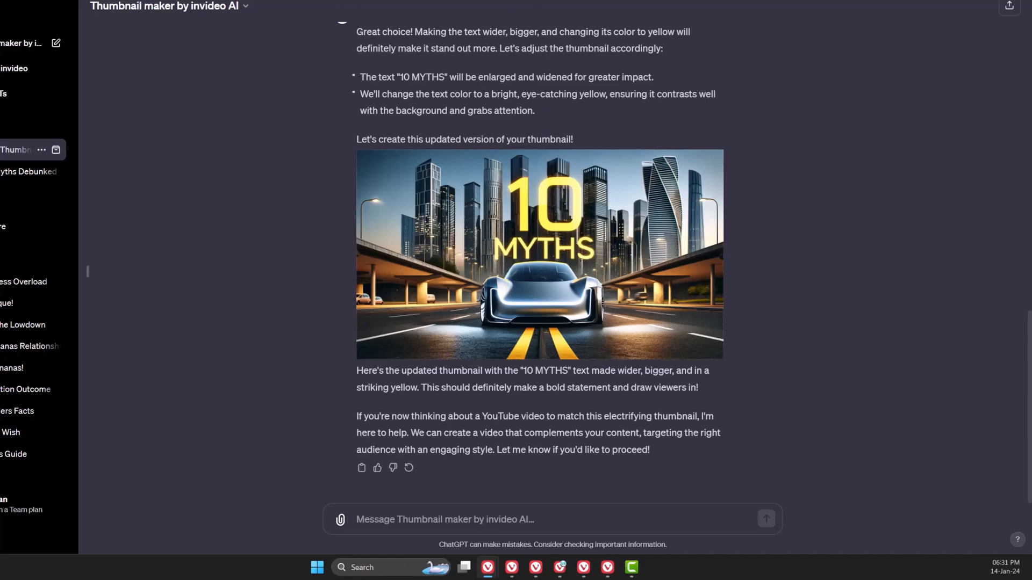
mouse_move(375, 174)
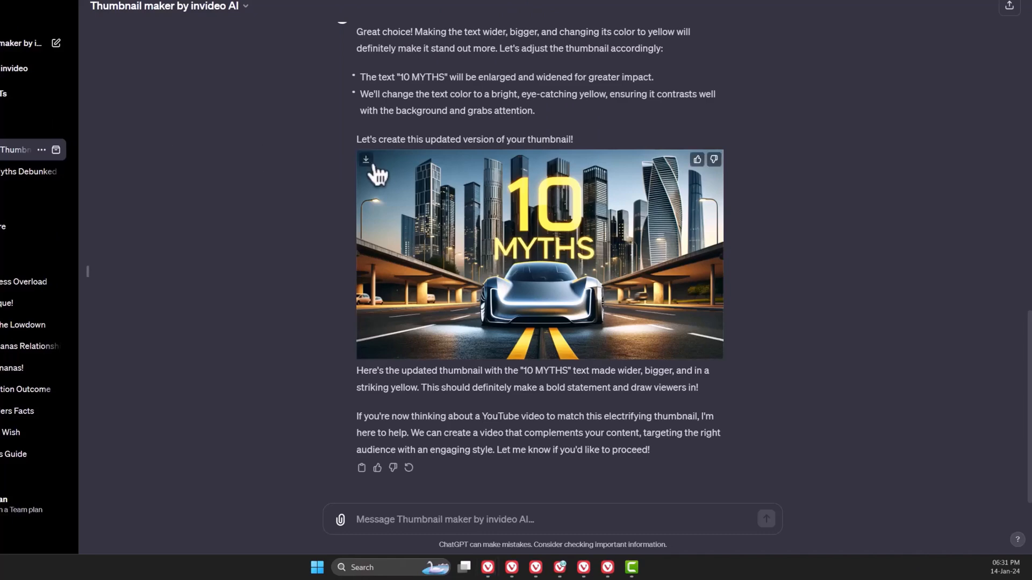